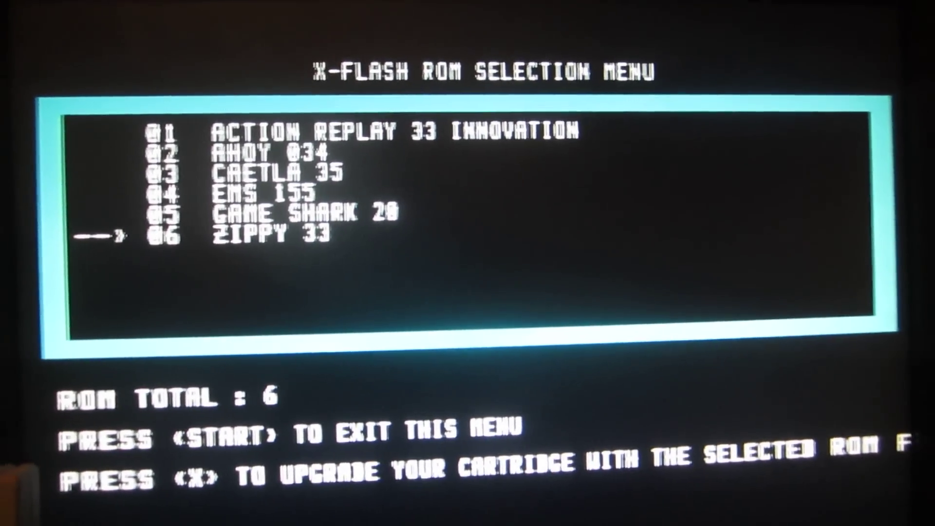
- Begin flashing the selected Zippy 33 ROM to the cartridge's EEPROM
key(x)
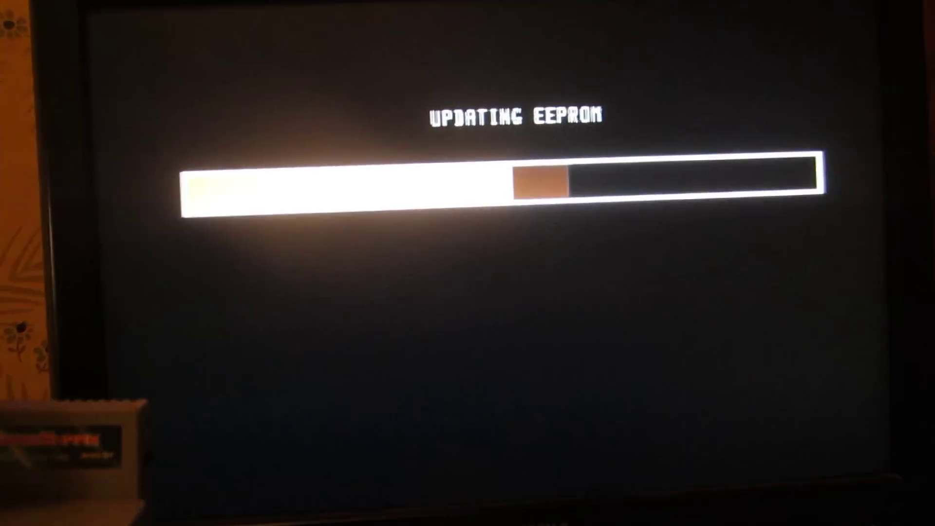